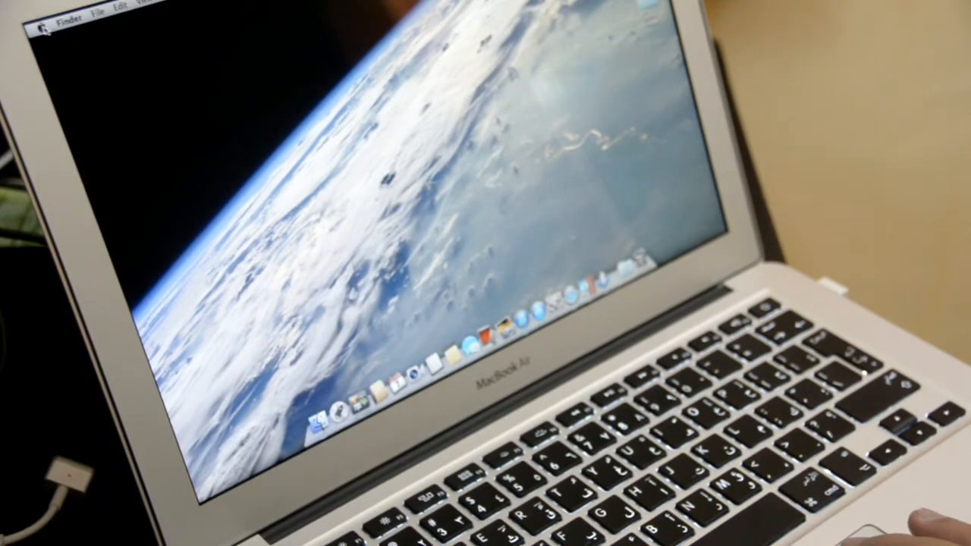
Launch Photoshop CS6 from the Dock, quit it, then show Launchpad's app grid.
left_click(39, 20)
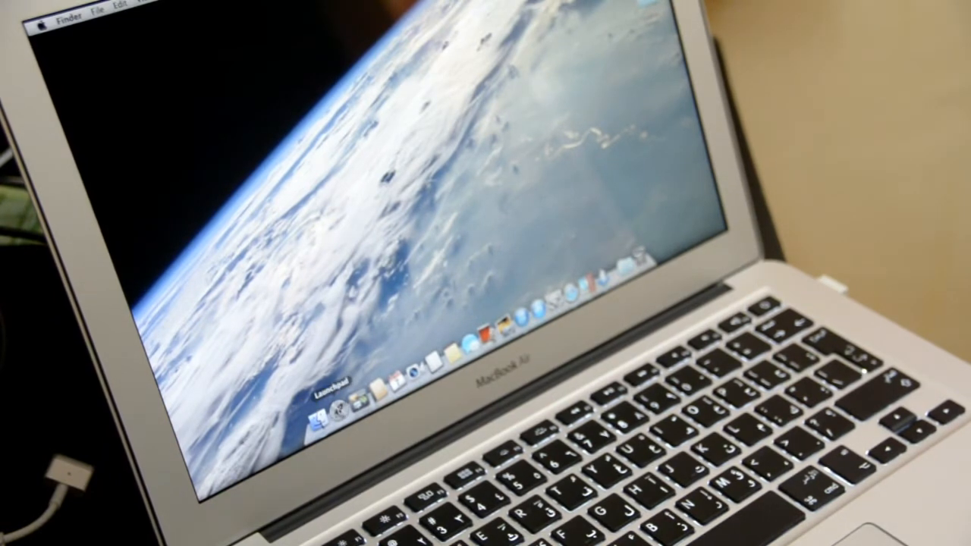
left_click(334, 398)
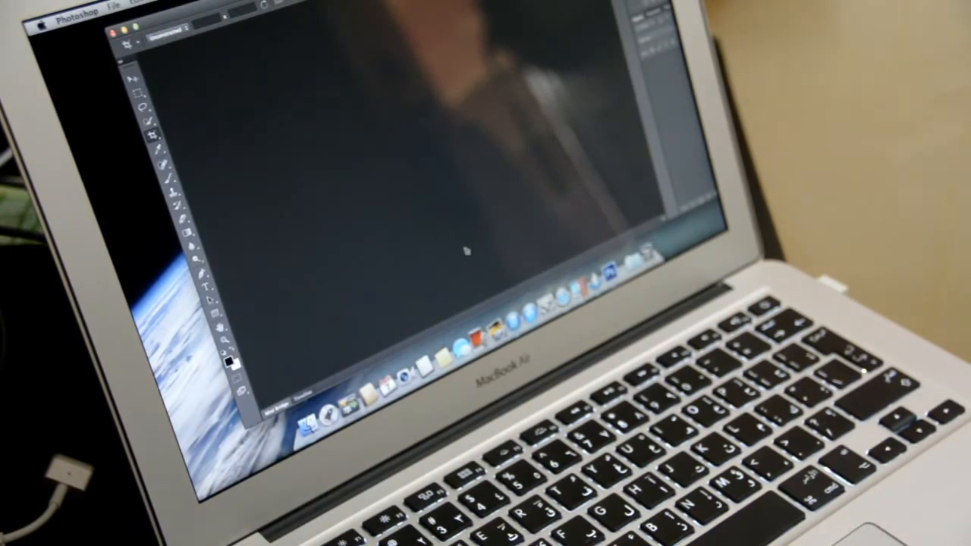
mouse_move(201, 50)
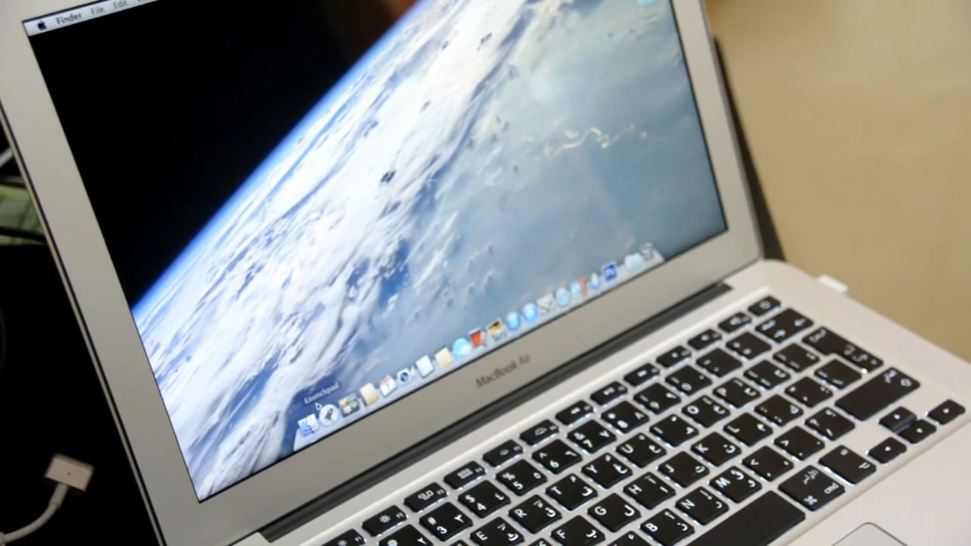
left_click(311, 409)
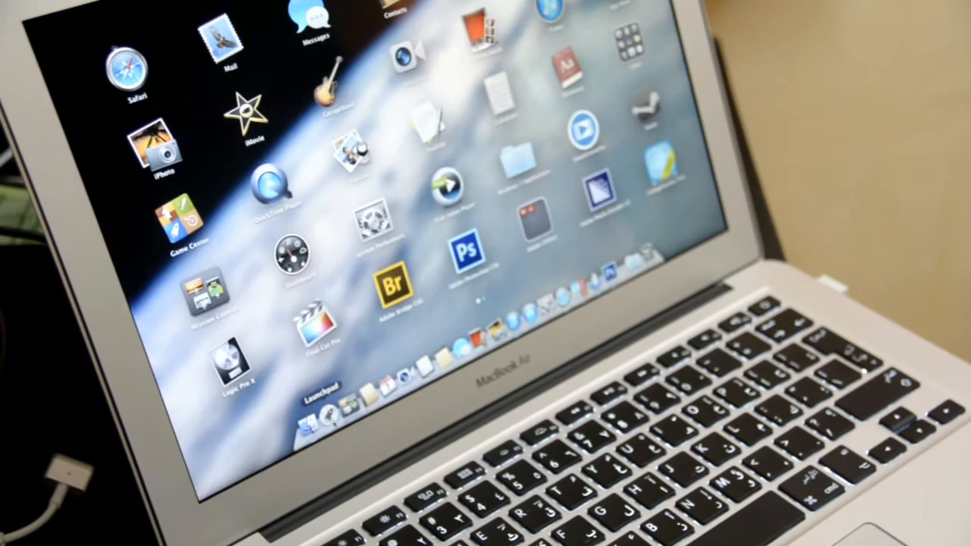